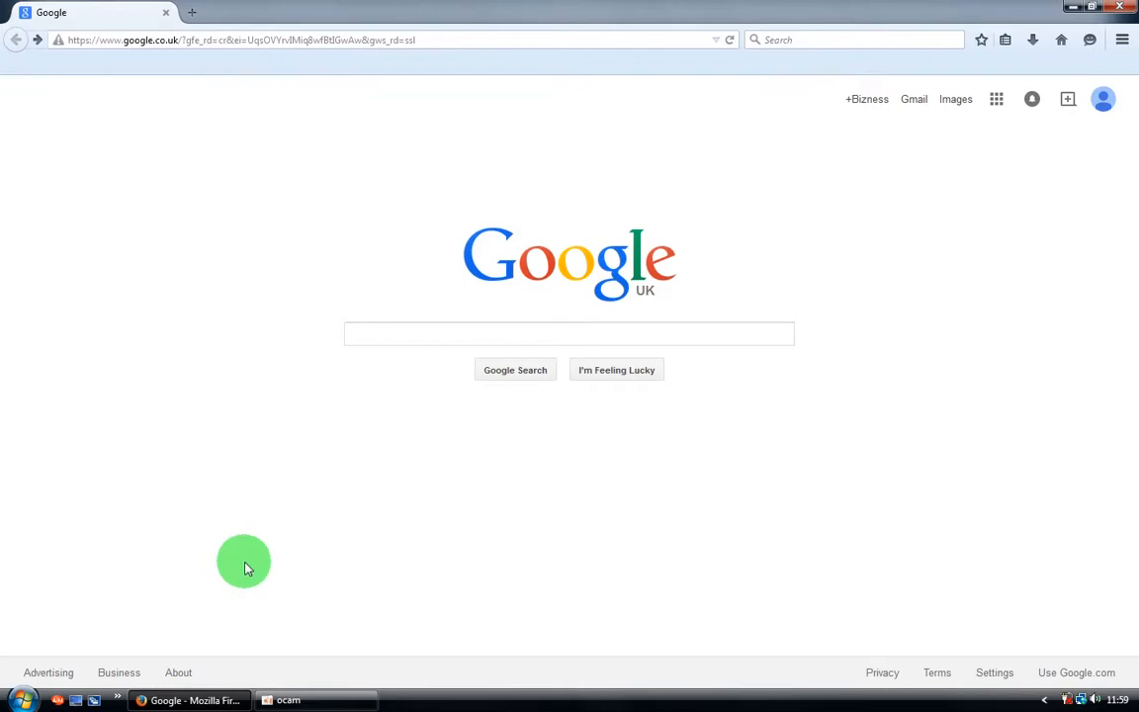
mouse_move(318, 552)
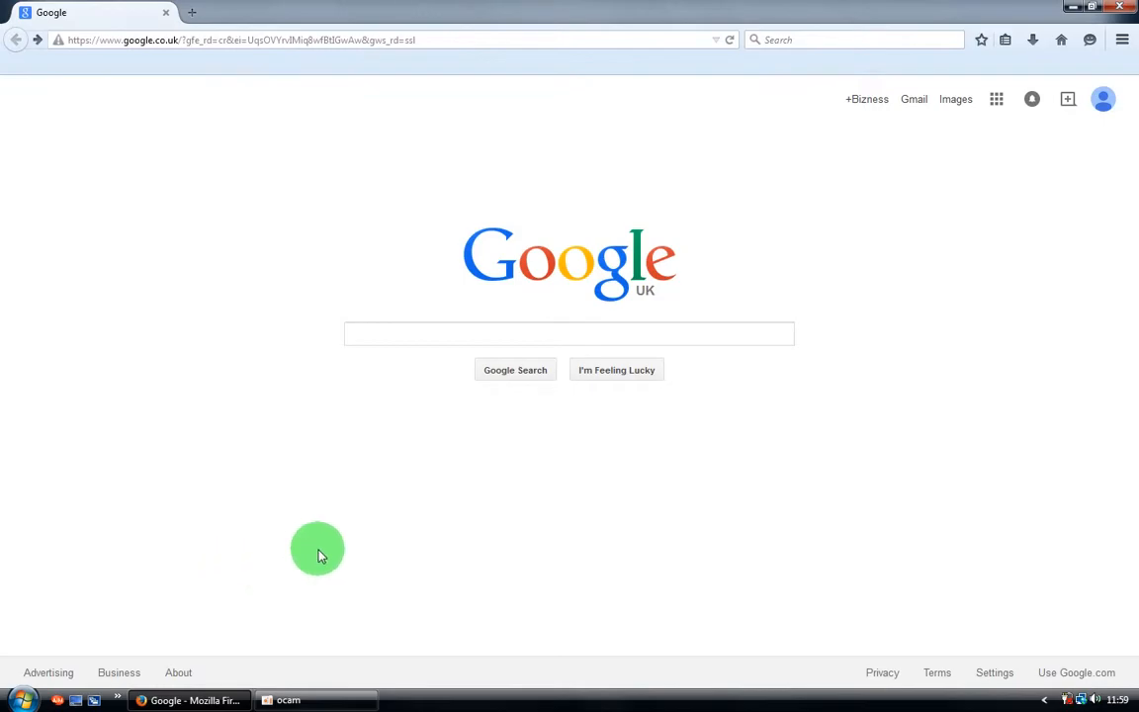
mouse_move(443, 521)
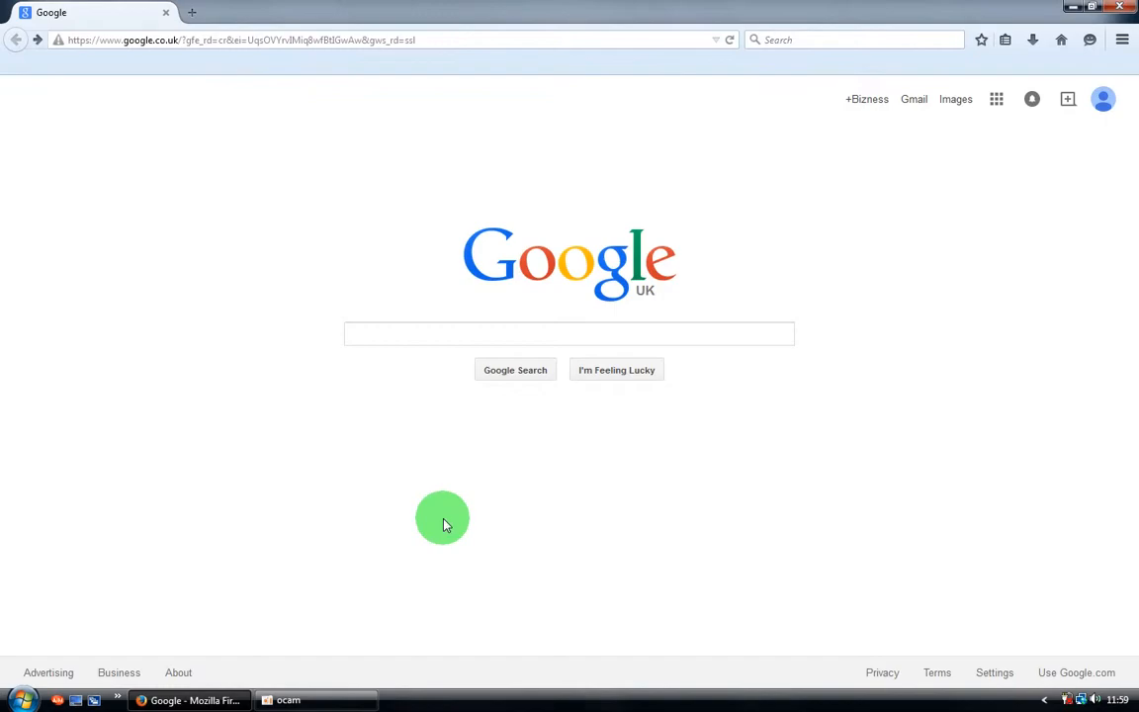
mouse_move(606, 464)
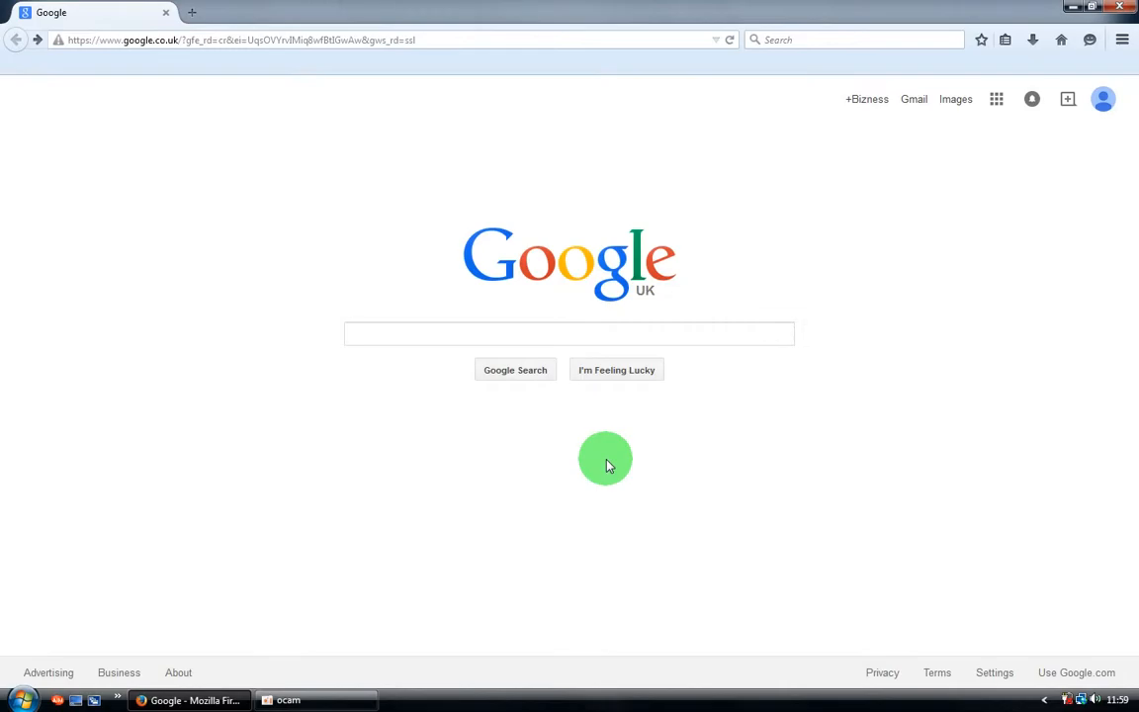
mouse_move(503, 459)
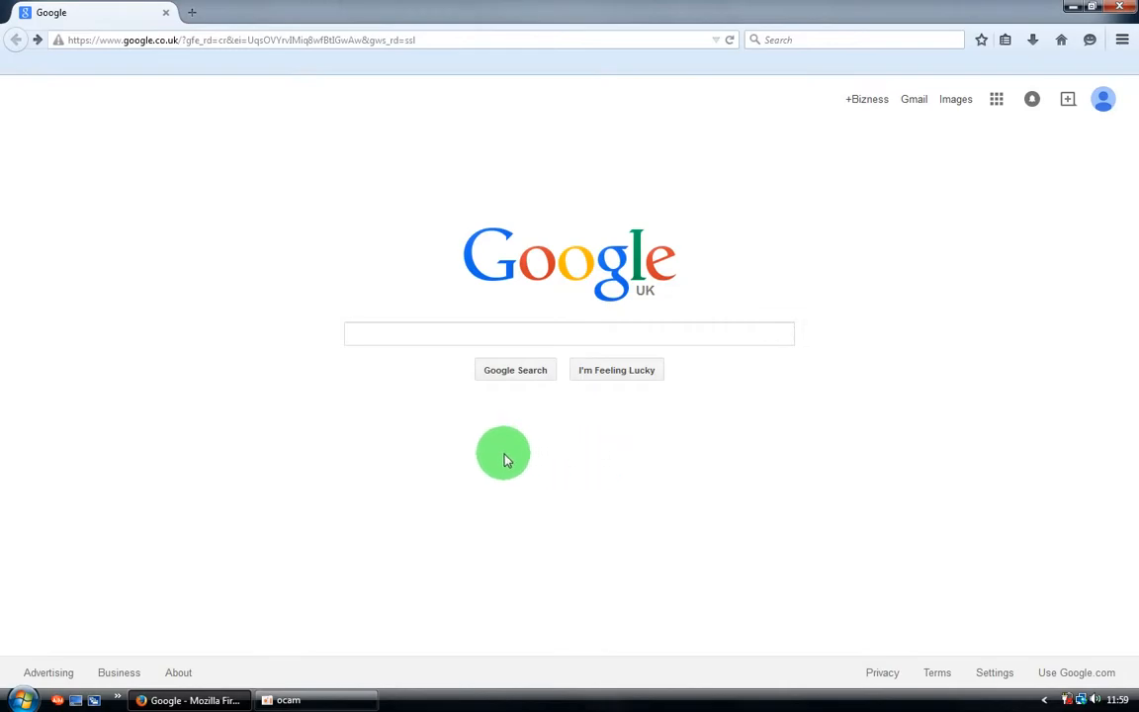
mouse_move(335, 493)
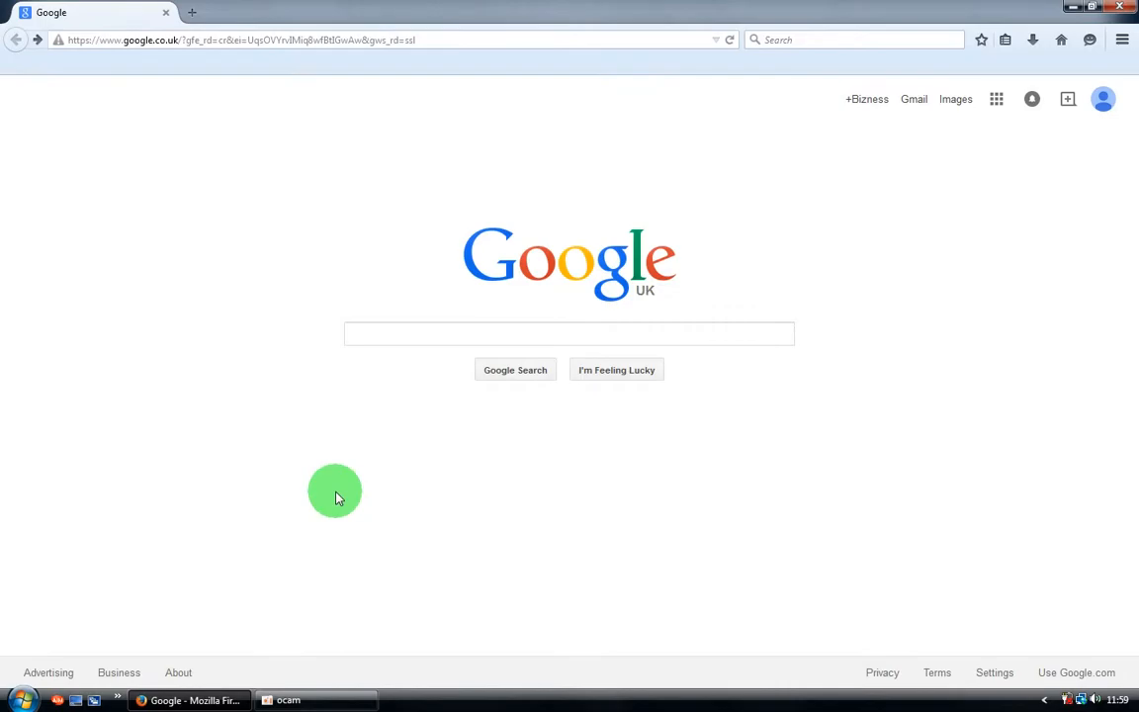
mouse_move(554, 311)
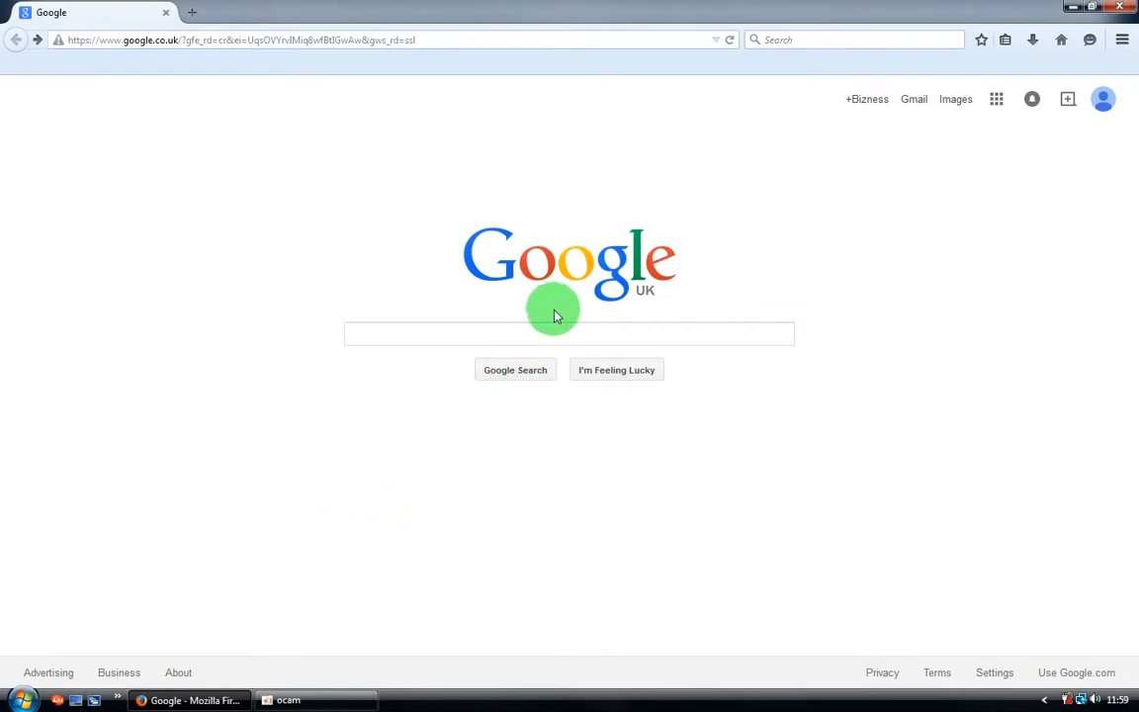
Google 'ocam' and open the oCam listing on CNET Download.com.
text(ocam)
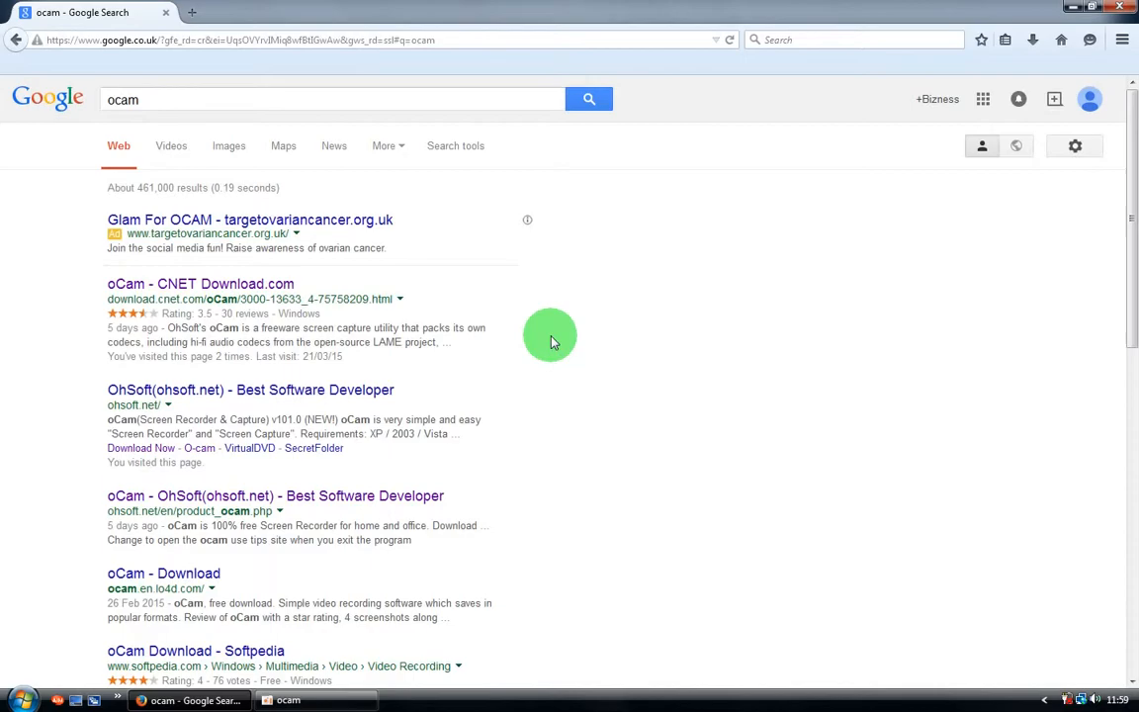
mouse_move(139, 286)
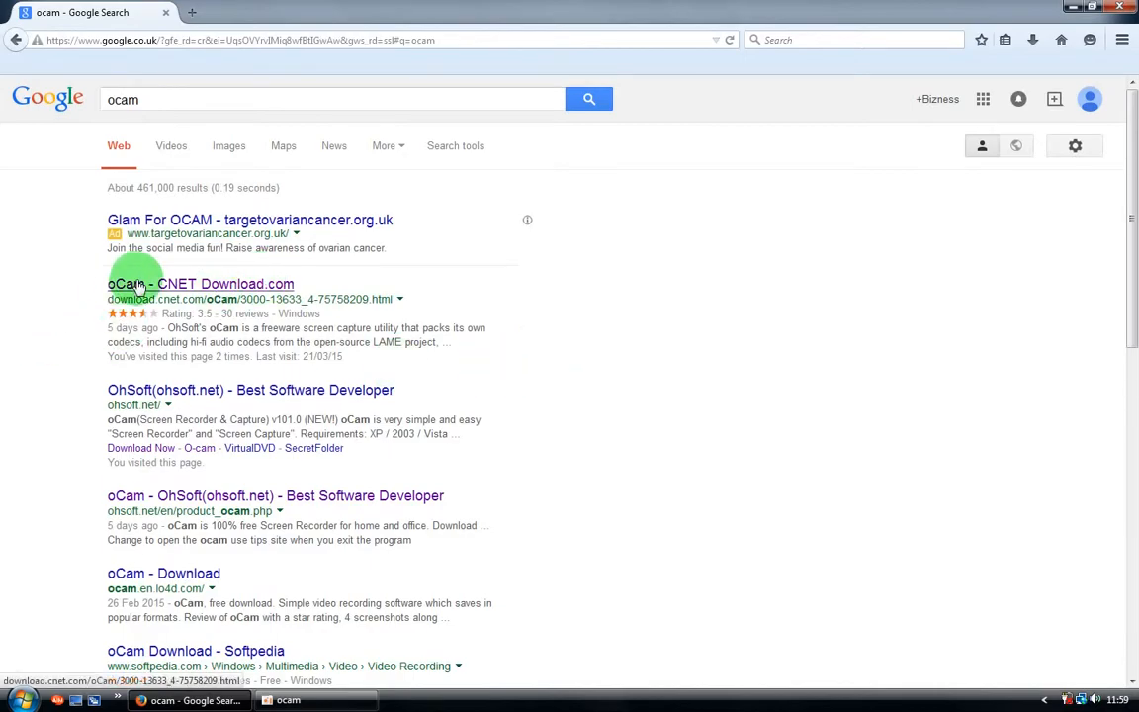
mouse_move(173, 292)
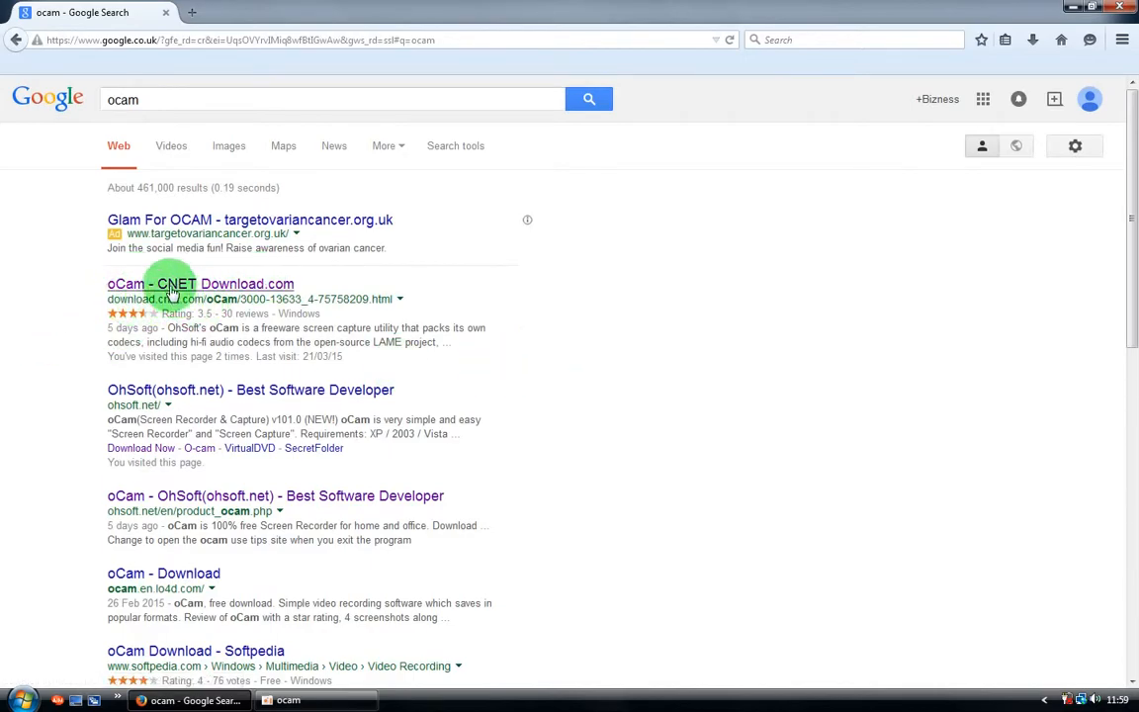
click(199, 283)
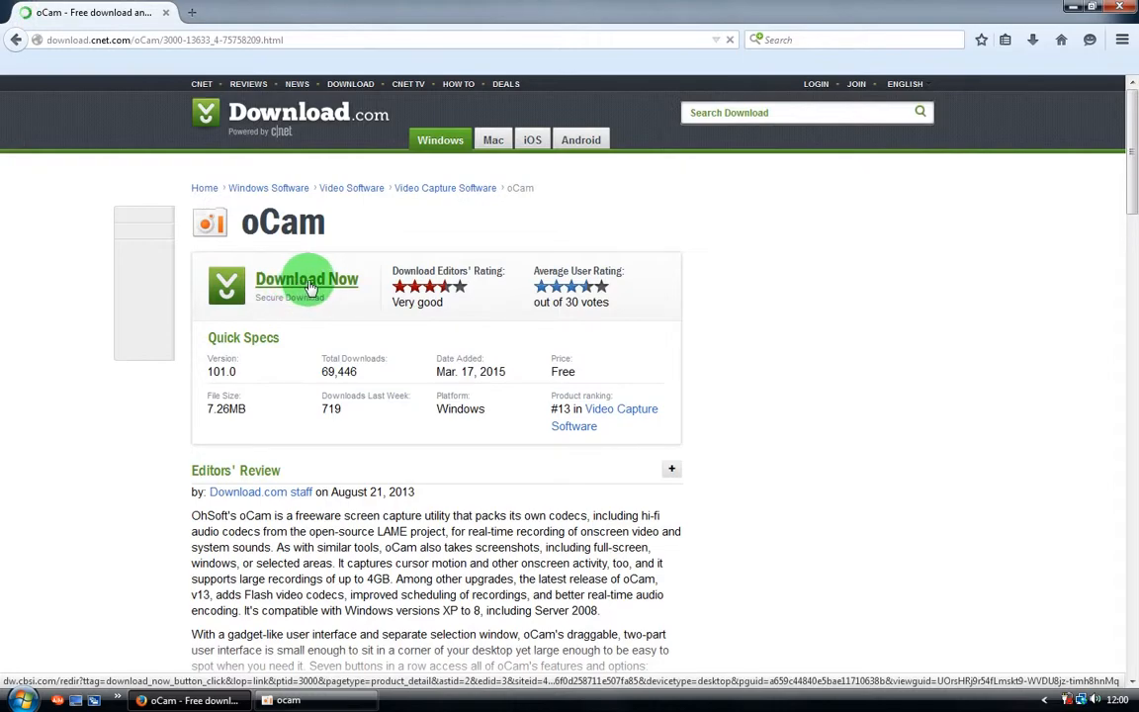
Start the oCam download so the save prompt for oCam_v101.0.exe appears.
scroll(down, 3)
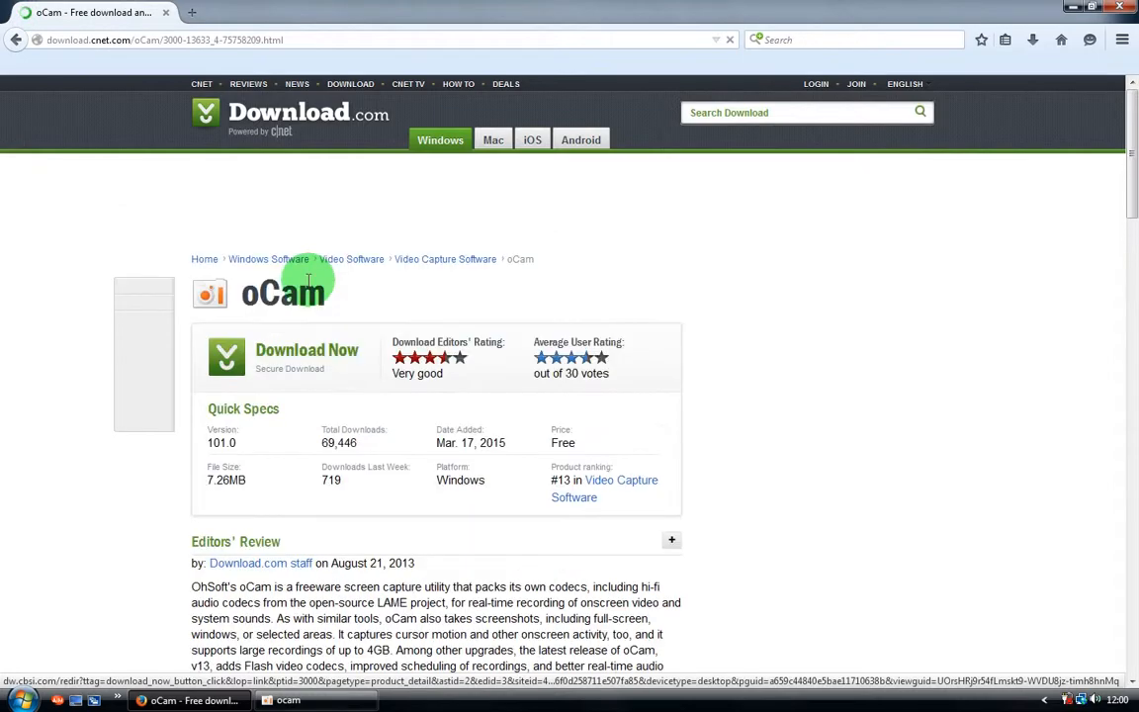
click(306, 349)
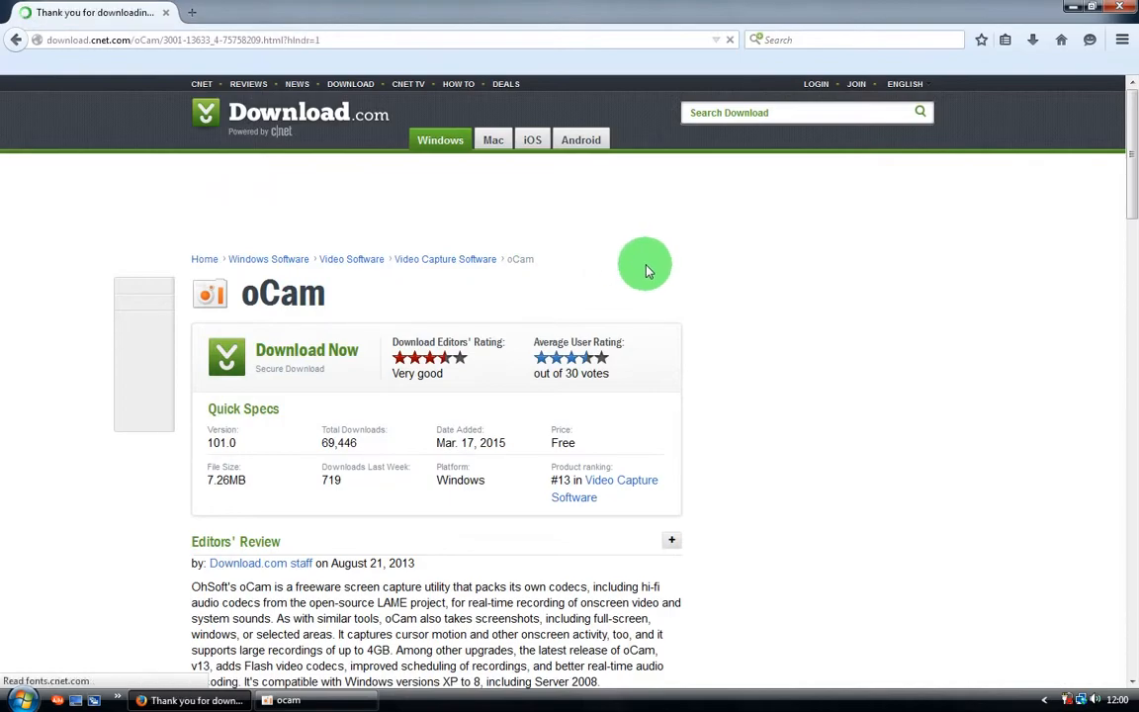
mouse_move(596, 279)
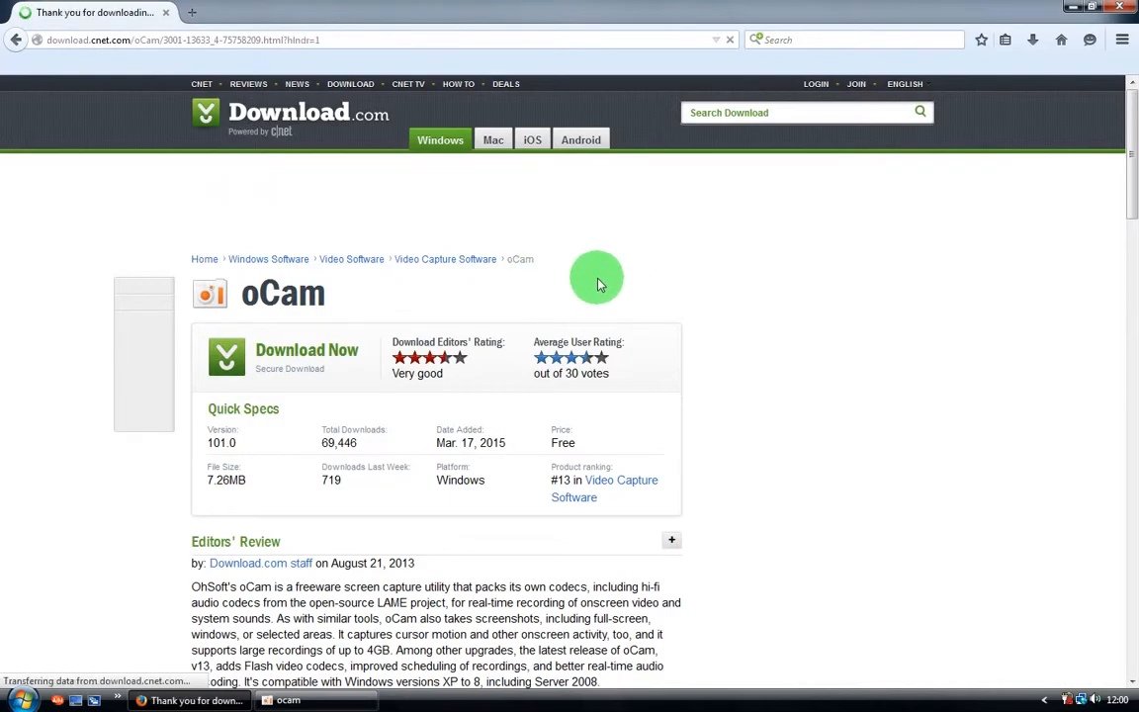
click(307, 349)
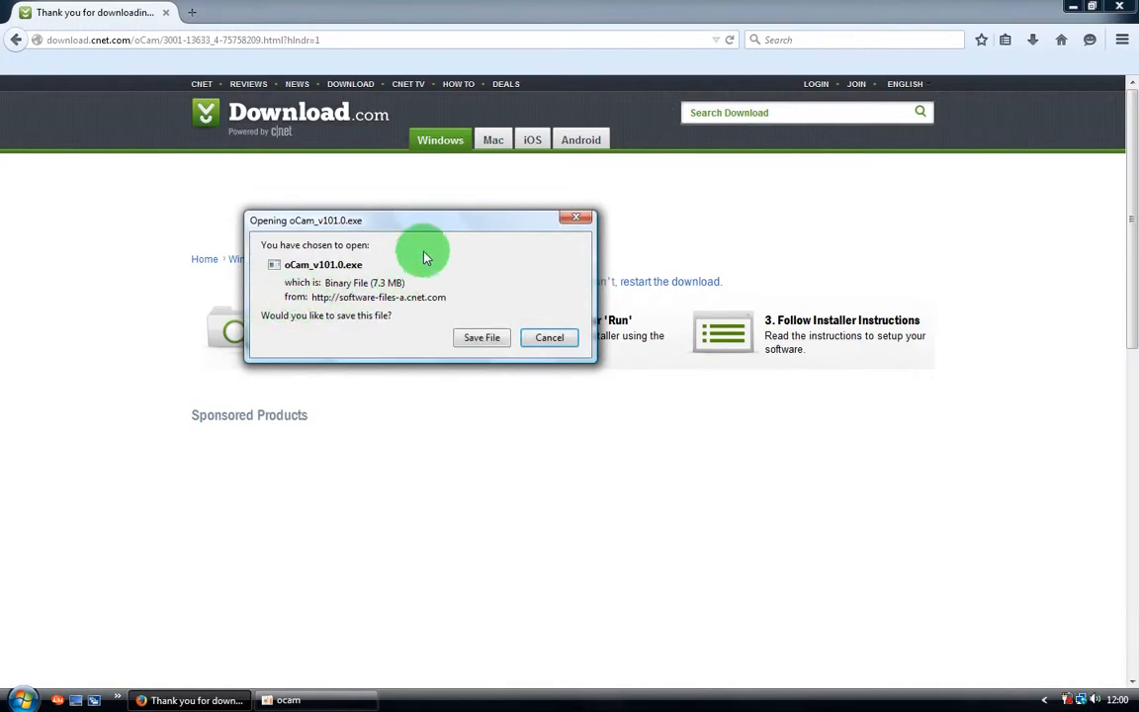
mouse_move(306, 285)
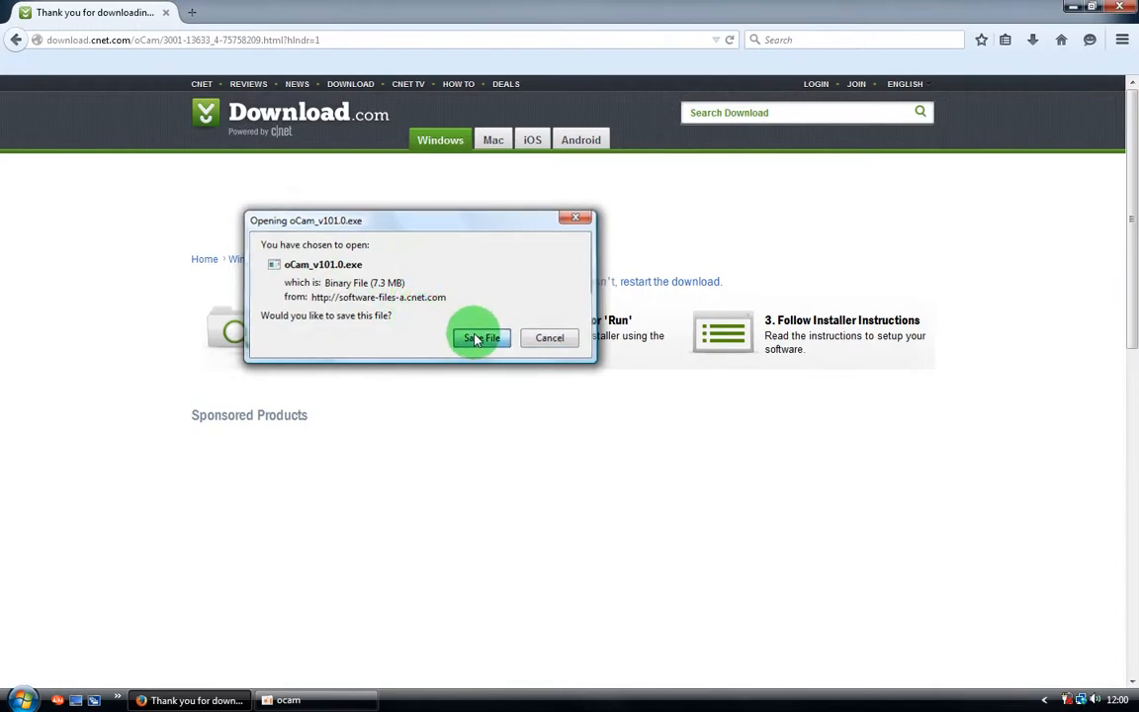
Save the 7.3 MB oCam installer and launch oCam_v101.0(3).exe from the downloads panel.
click(481, 337)
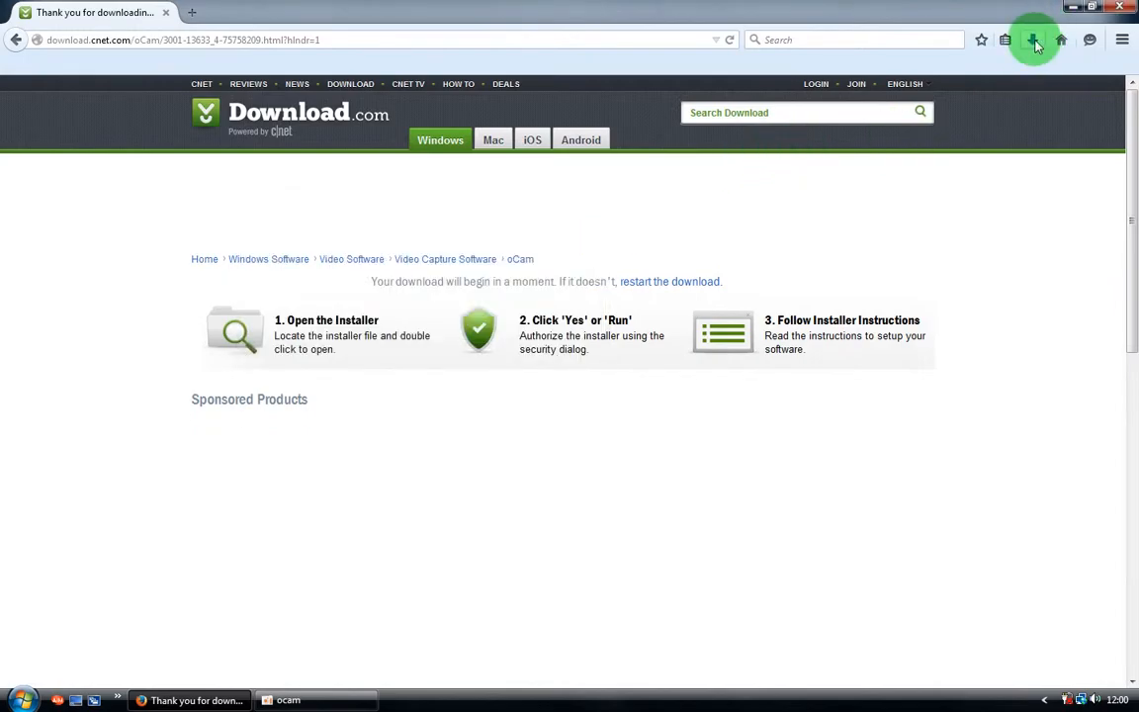
click(1033, 39)
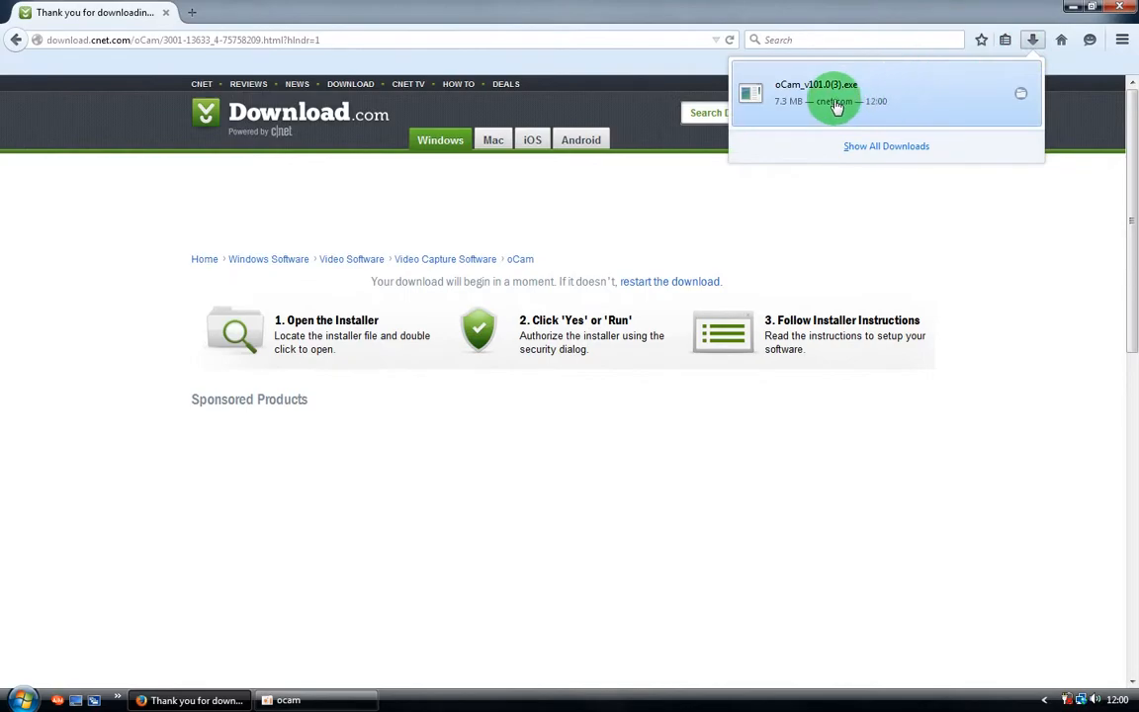
mouse_move(784, 111)
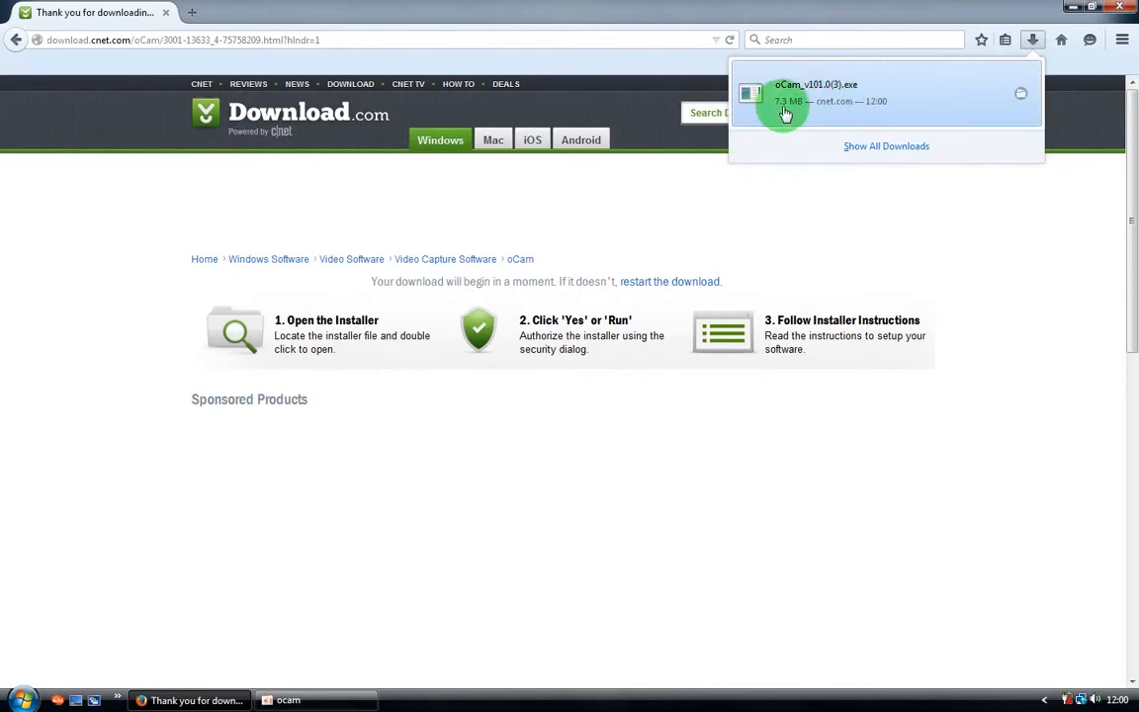
click(783, 99)
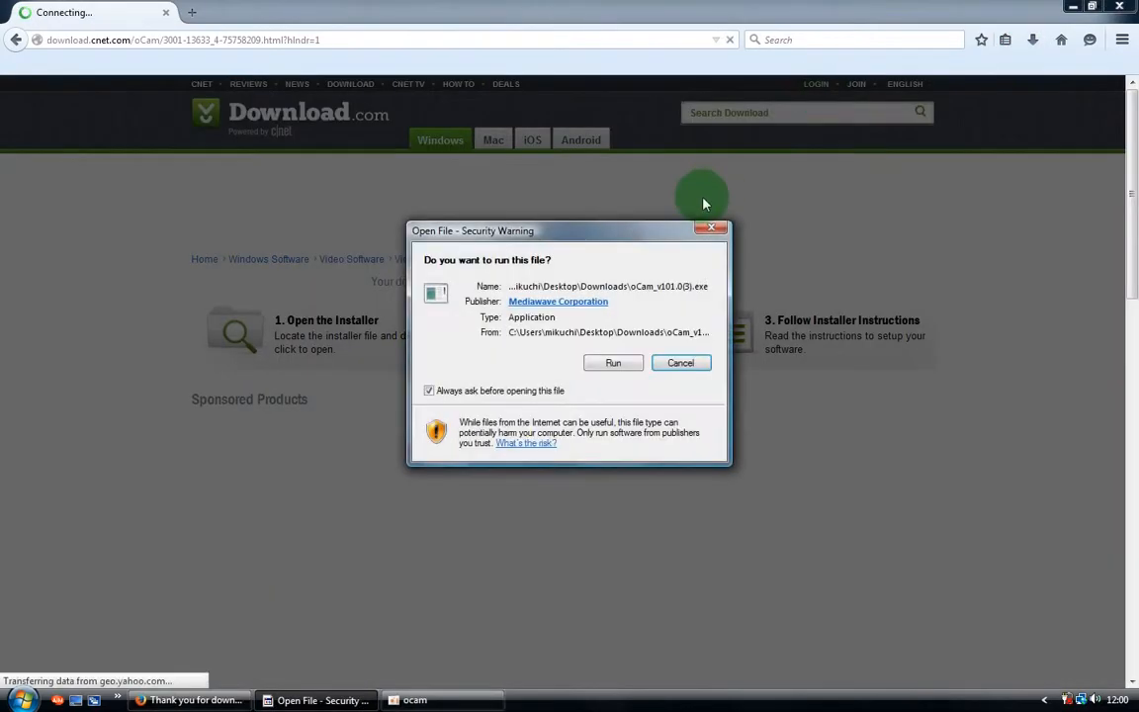
Run the oCam installer and dismiss the Download.com sign-in popup.
click(612, 363)
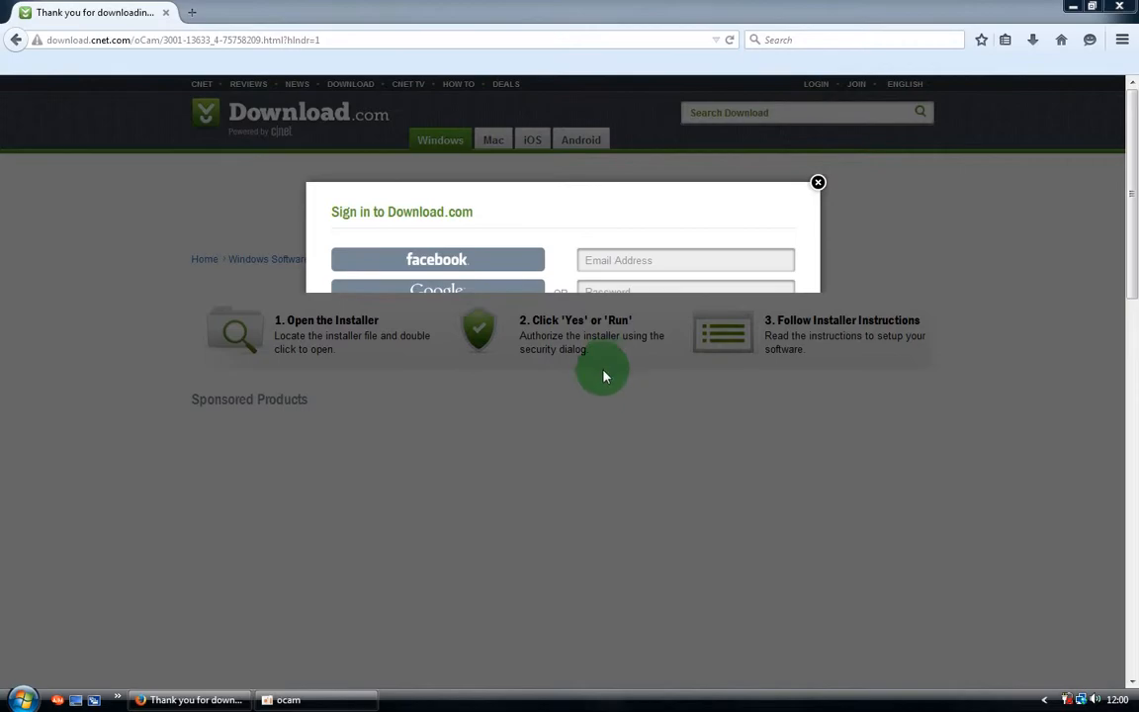
mouse_move(620, 371)
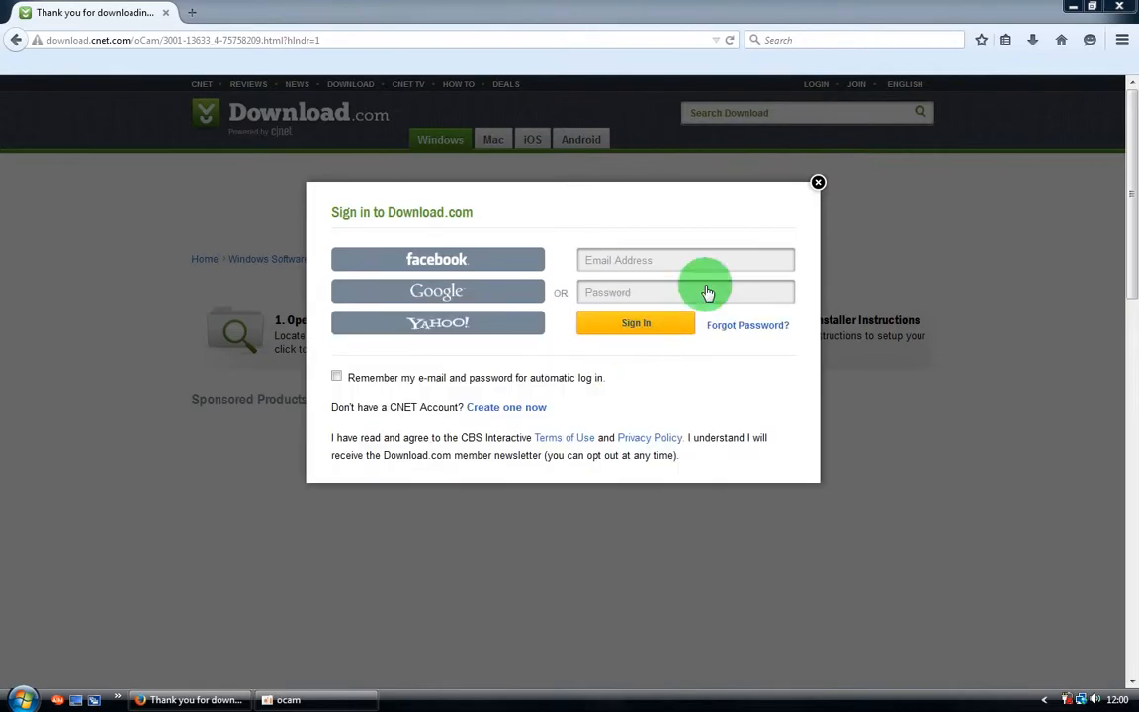
click(817, 181)
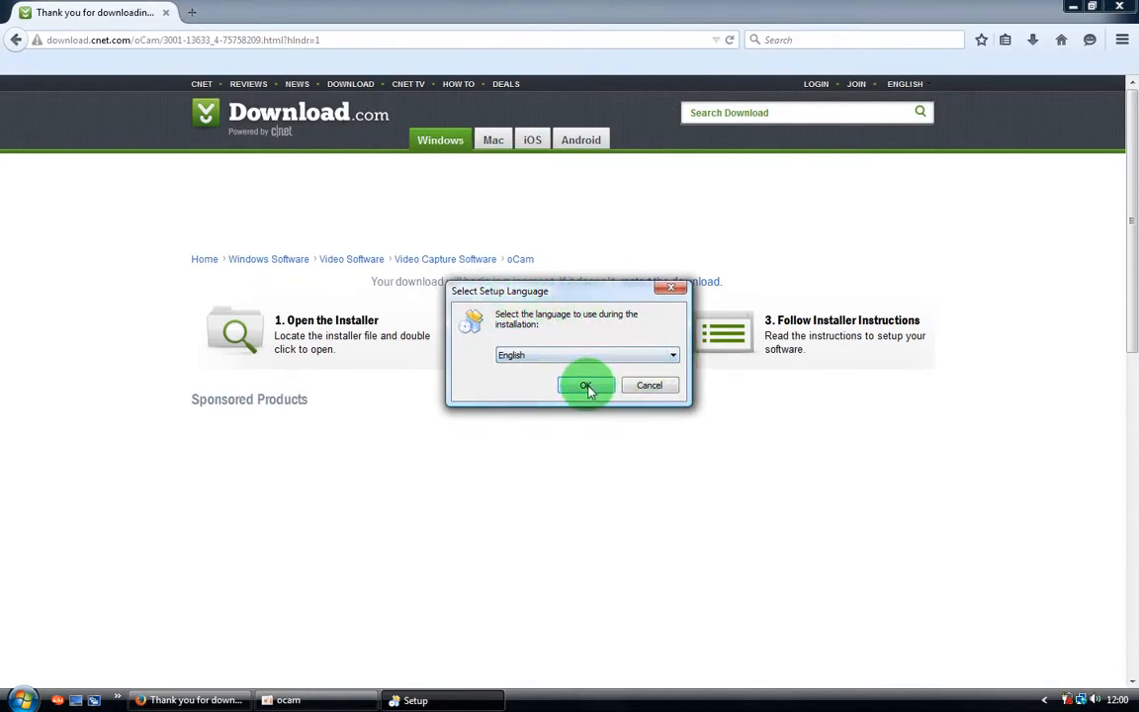
Confirm English, pass the welcome page, accept the license, then cancel setup.
click(585, 384)
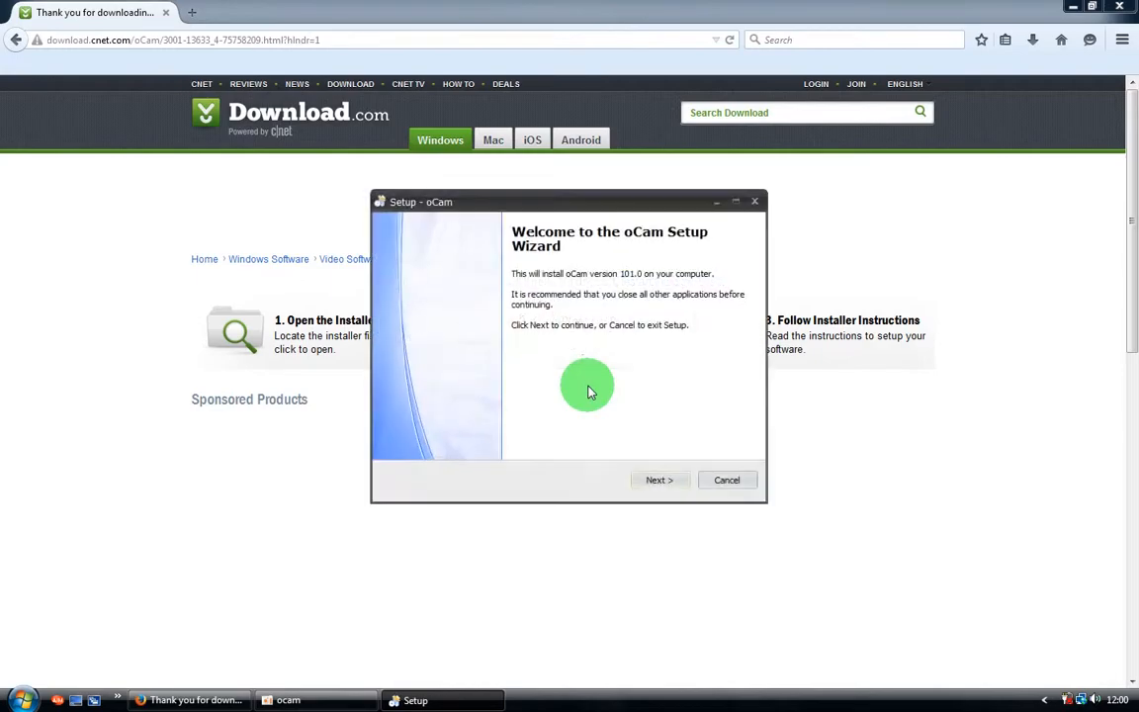
mouse_move(633, 247)
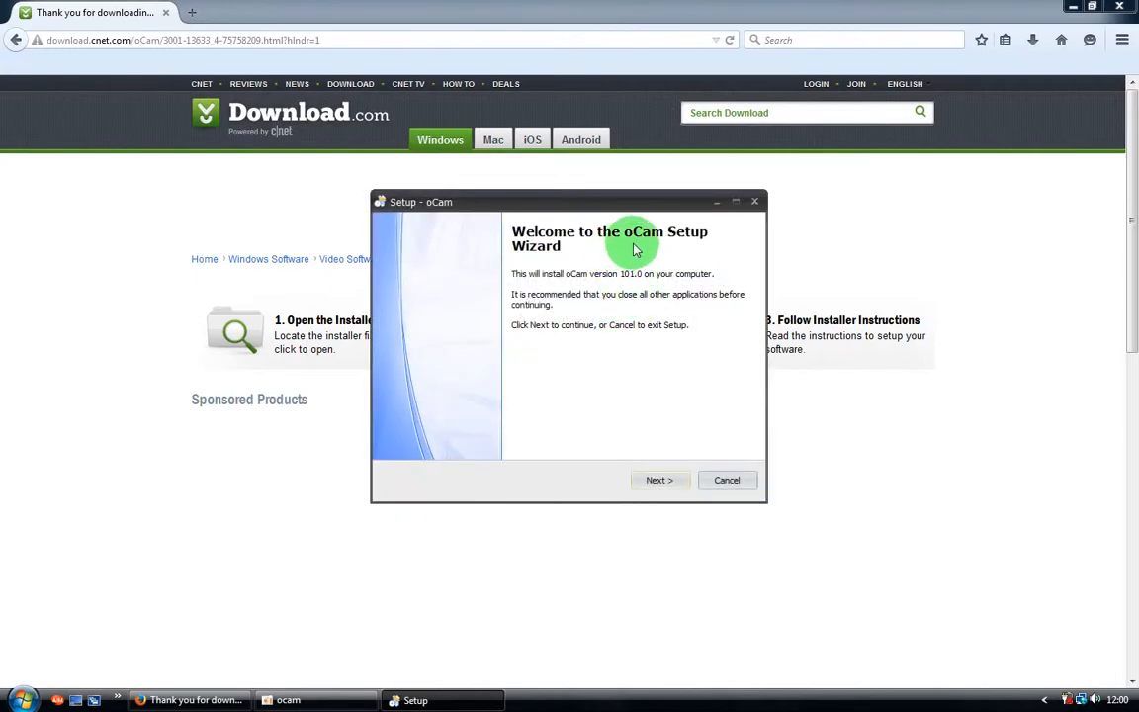
mouse_move(659, 264)
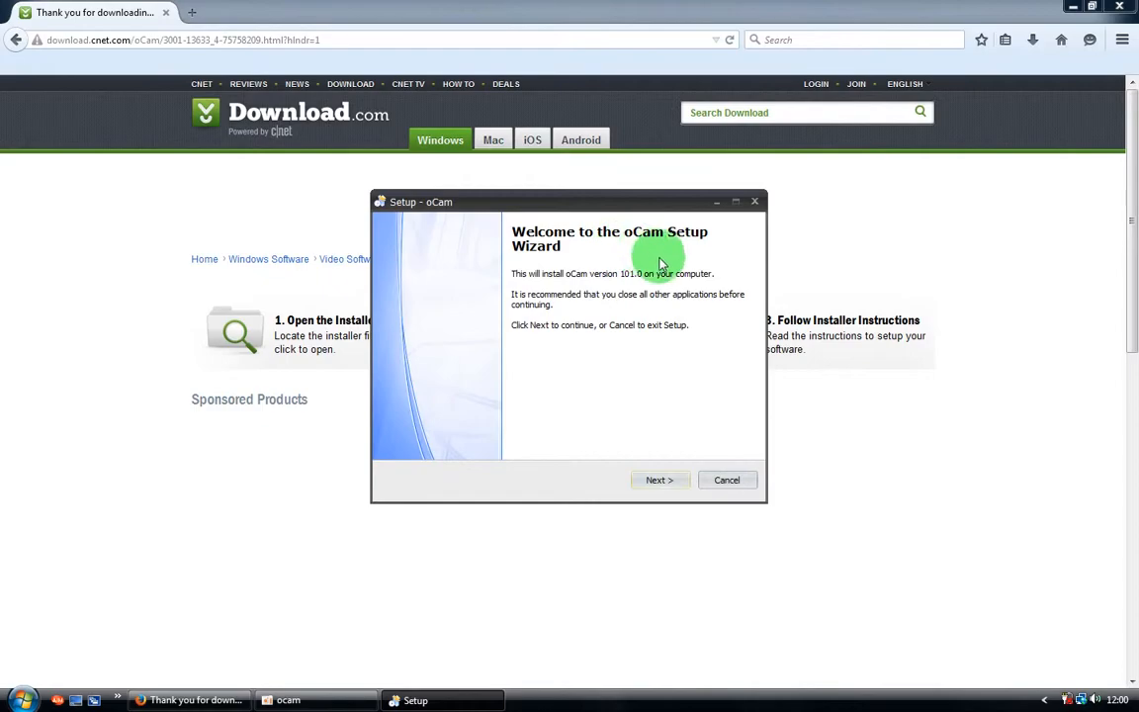
click(658, 479)
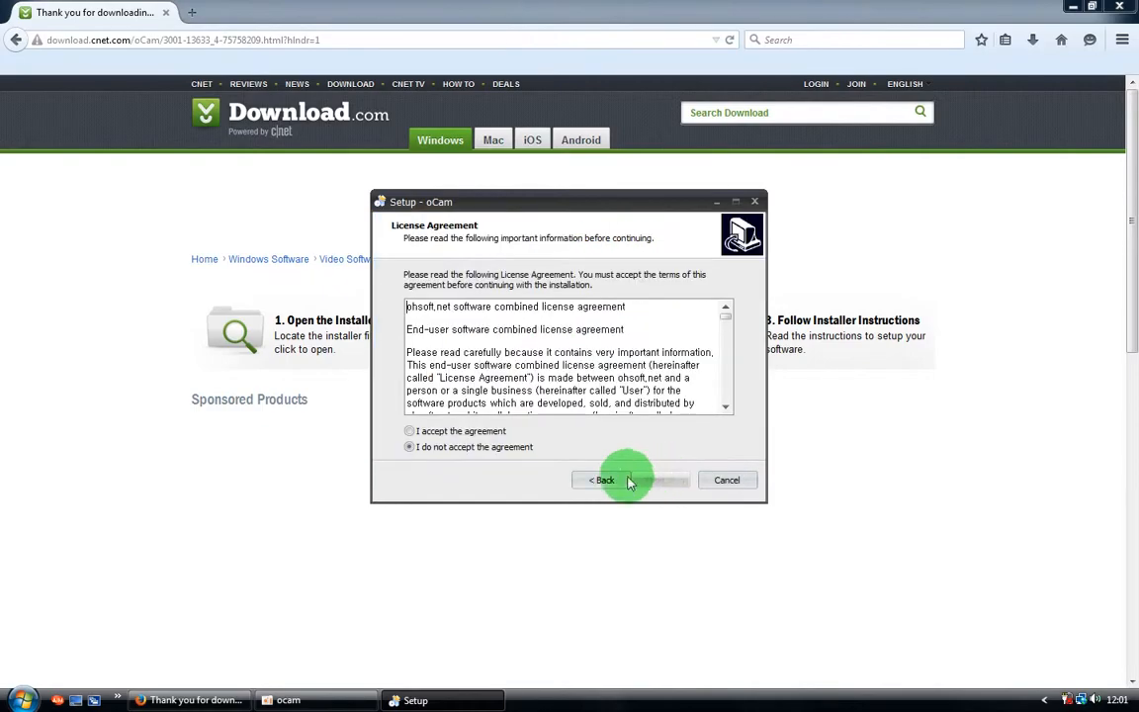
click(409, 429)
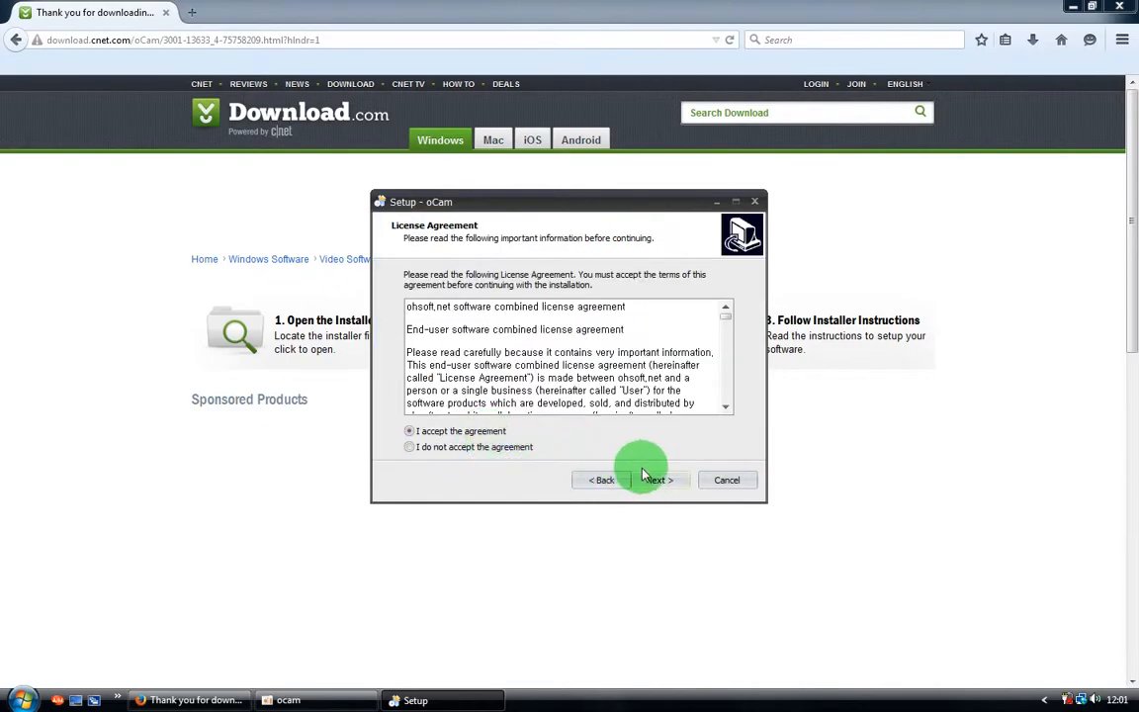
mouse_move(349, 662)
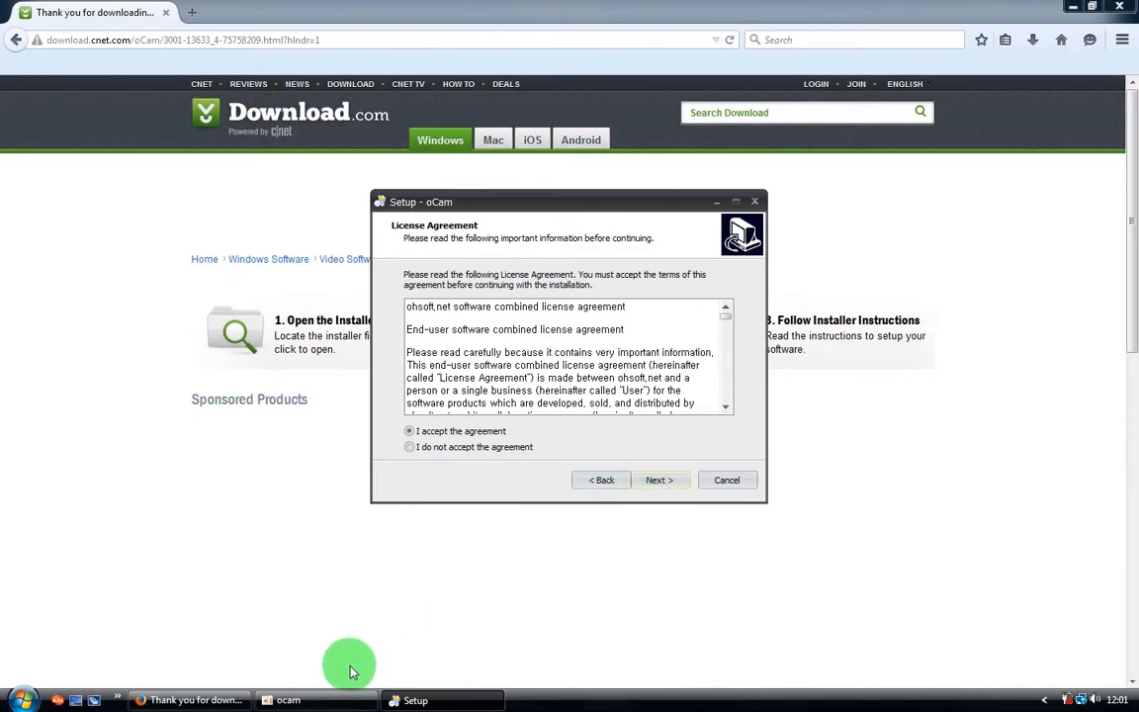
click(288, 700)
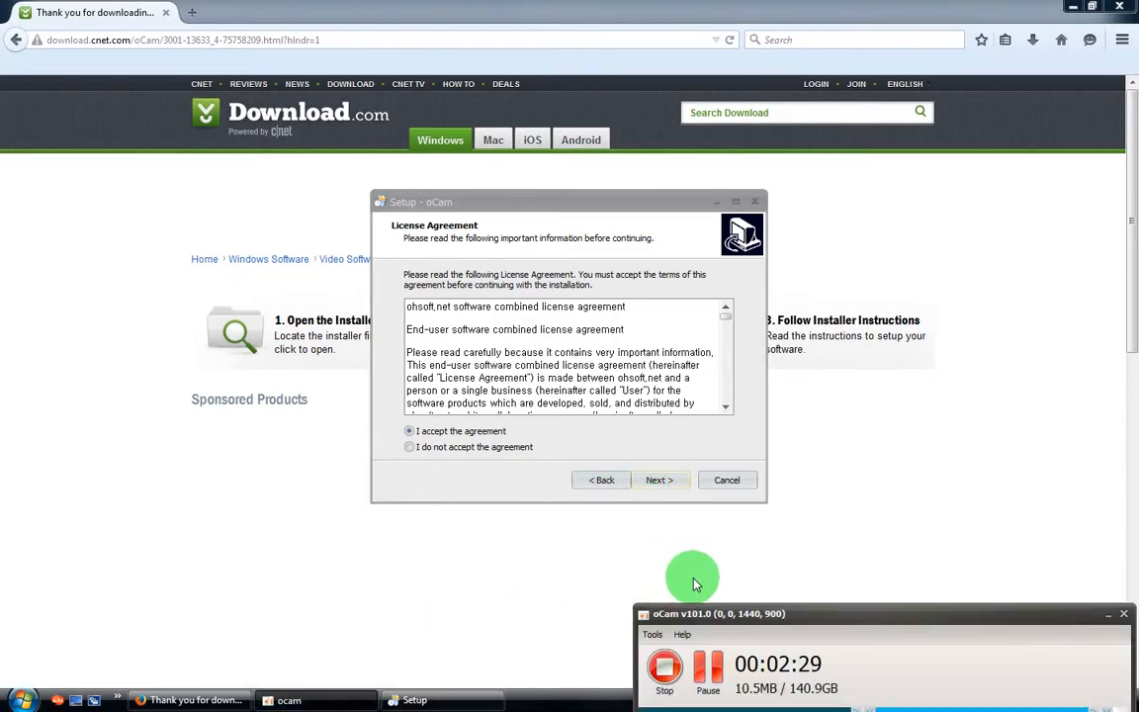
mouse_move(671, 554)
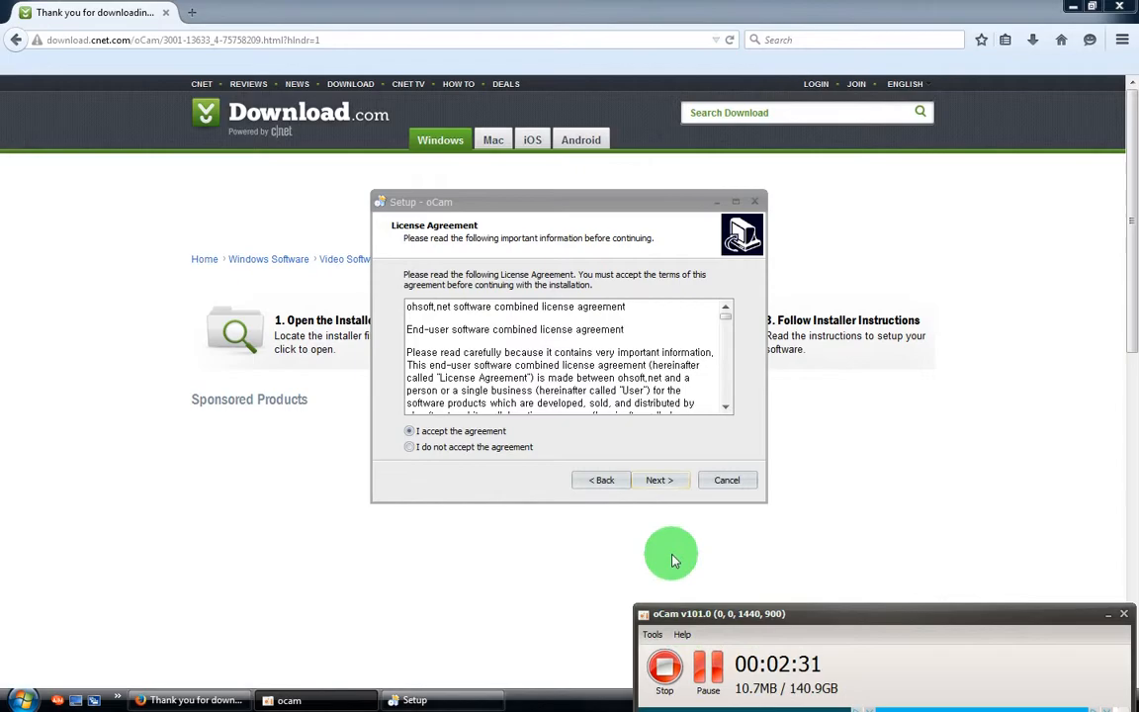
click(725, 480)
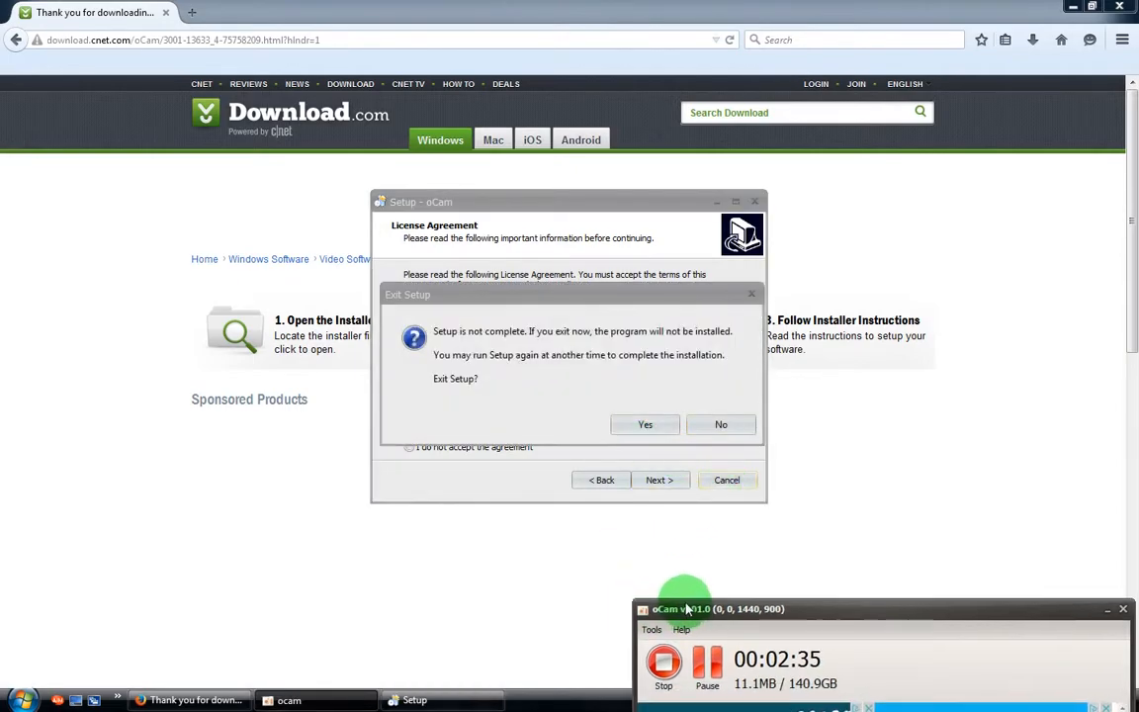
Confirm Yes in the Exit Setup prompt to close the oCam wizard.
click(645, 424)
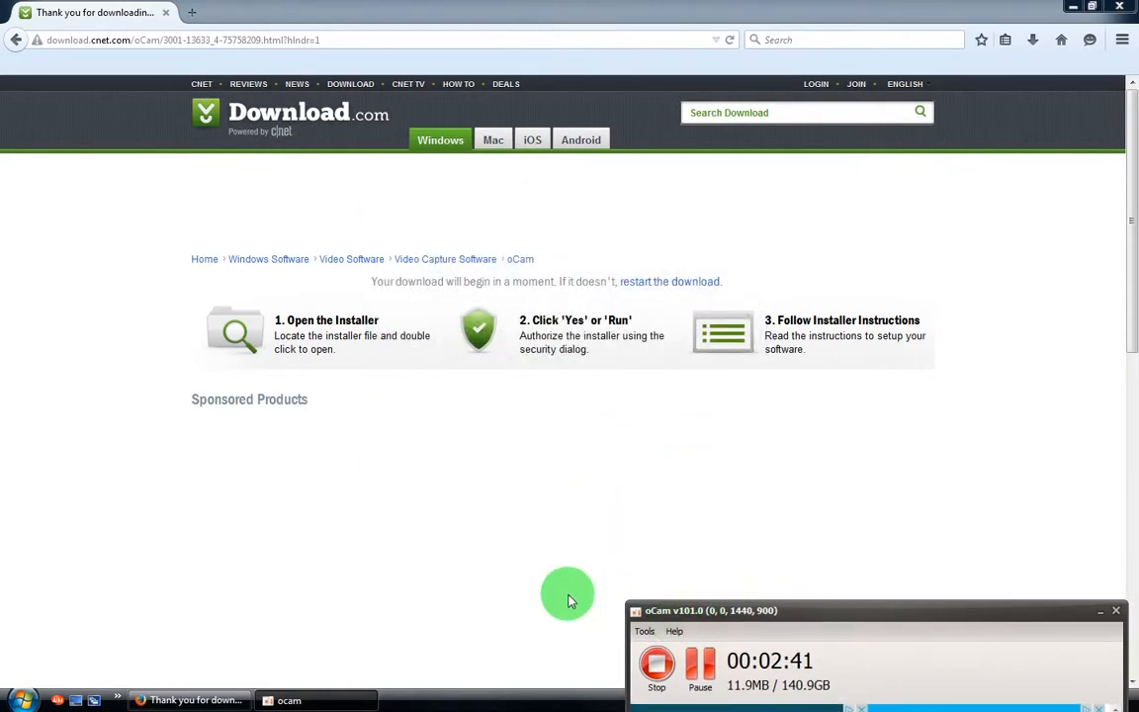
mouse_move(495, 597)
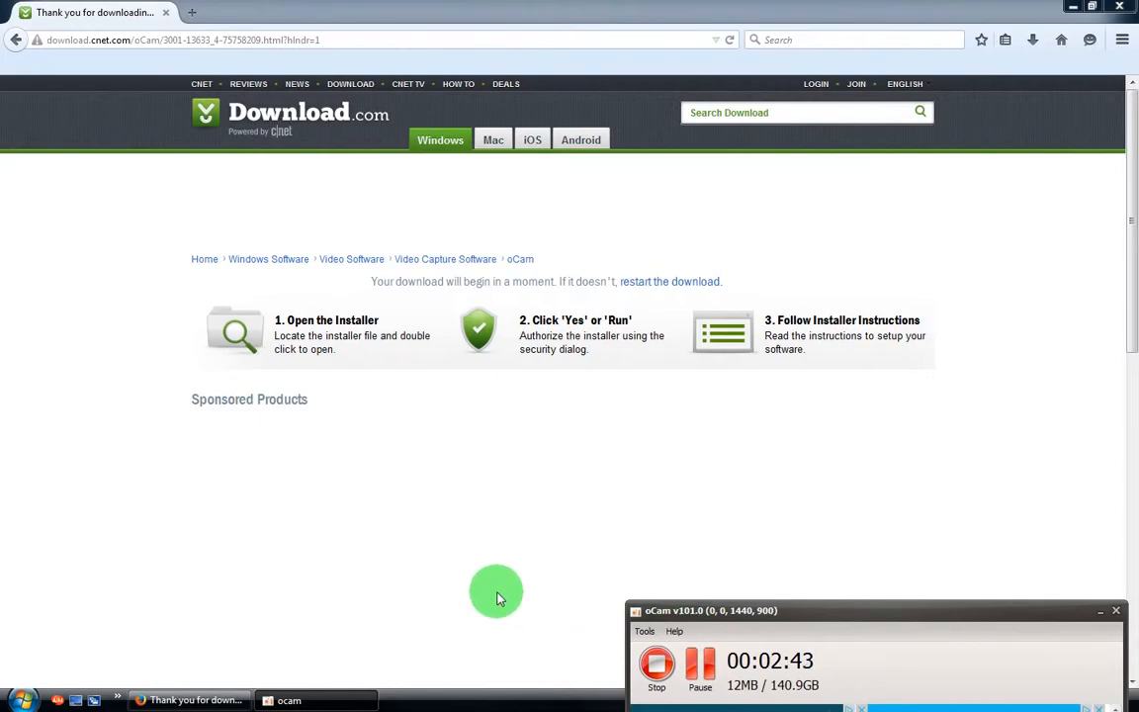